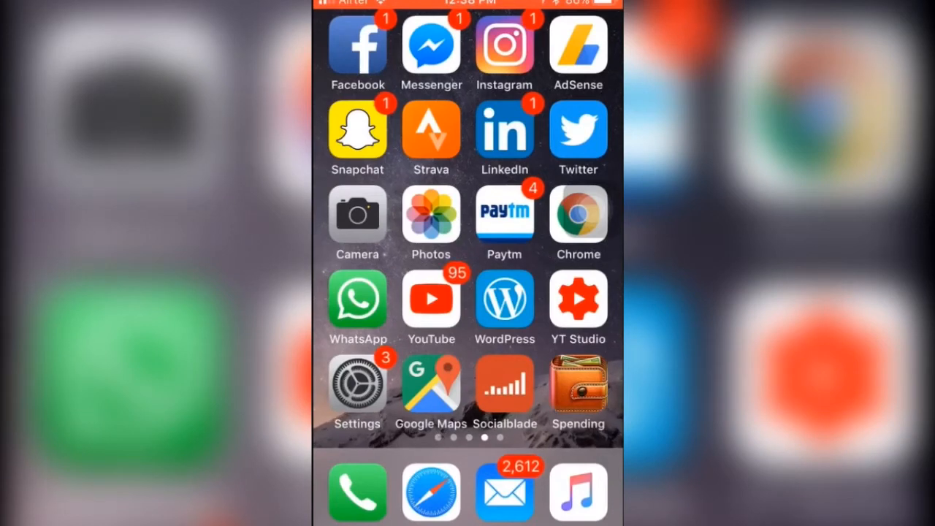
# Delete the Snapchat app from the home screen and head to App Store search
pyautogui.click(357, 130)
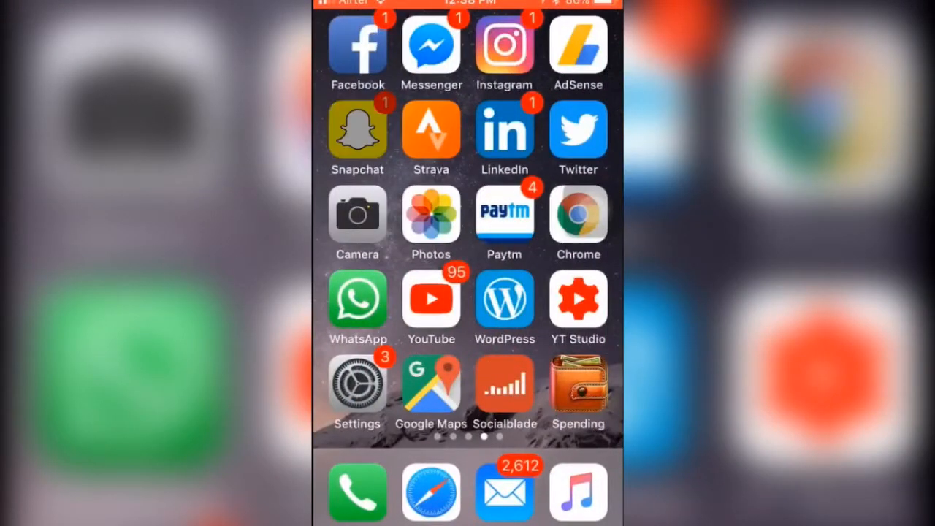
pyautogui.click(329, 102)
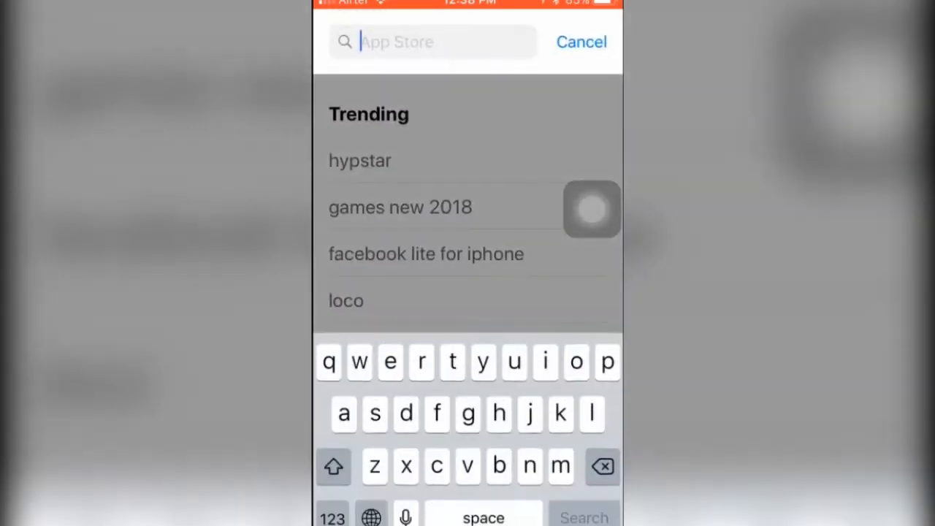
# Search 'snapchat', redownload it, and return to the home screen
pyautogui.write('snapchat')
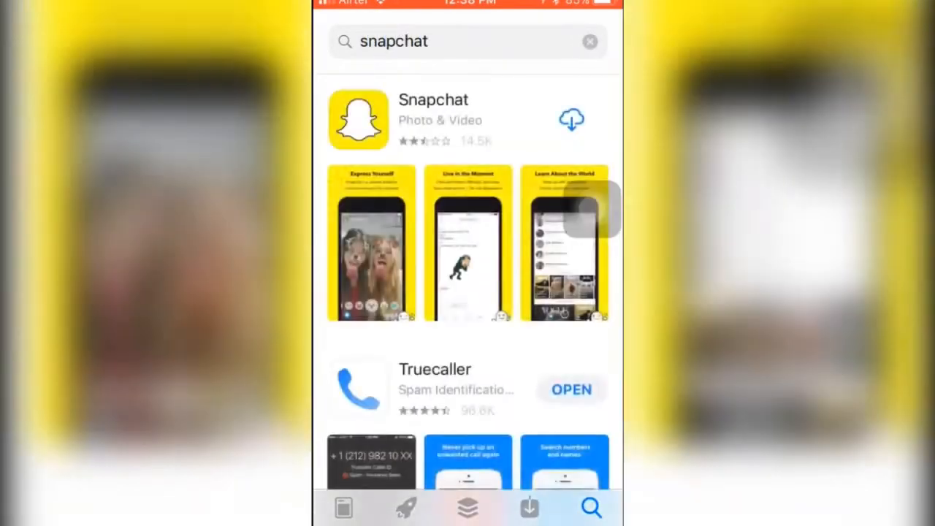
pyautogui.click(573, 119)
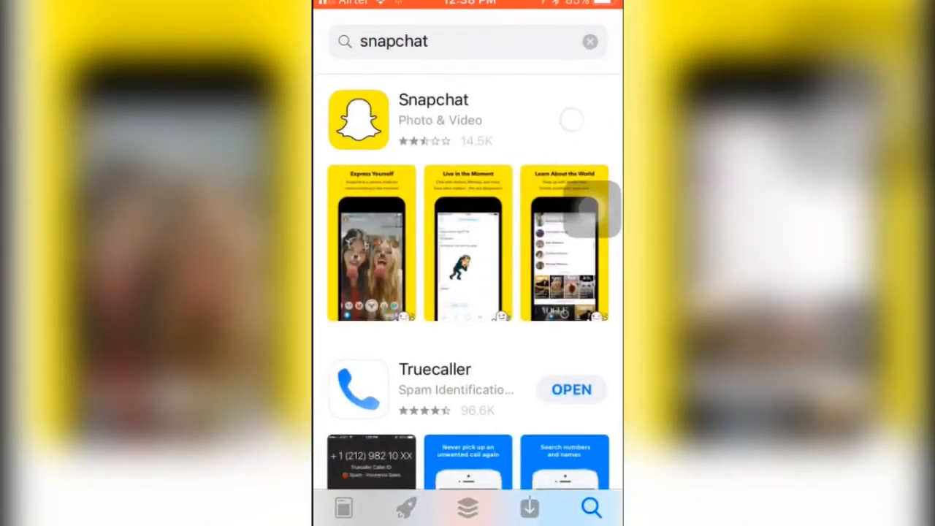
pyautogui.press('home')
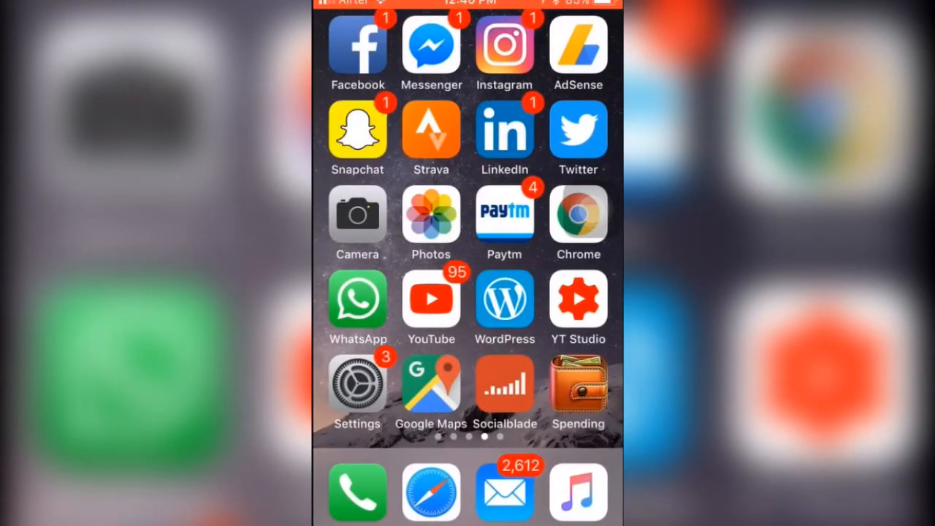
# Launch Snapchat and enter username 'arsh898' on the Log In screen, continuing with Next
pyautogui.click(356, 129)
pyautogui.write('h')
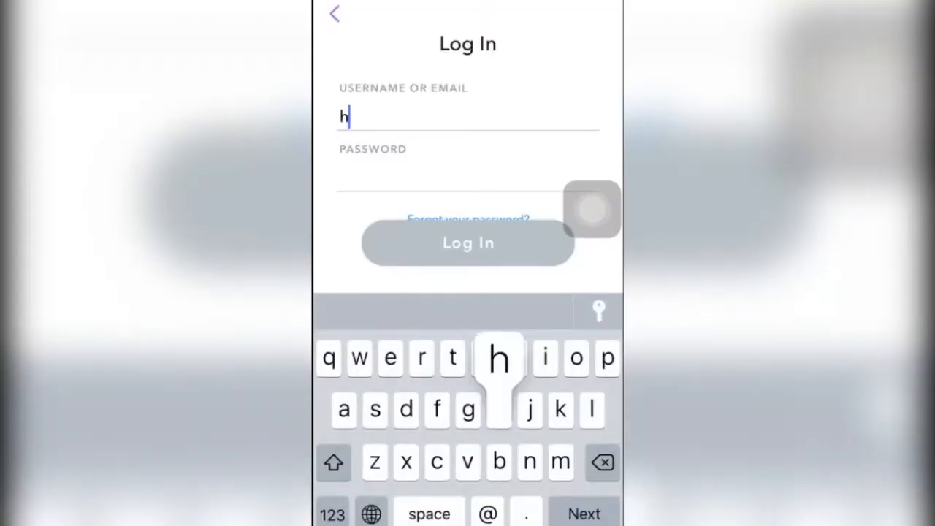
pyautogui.write('arsh898')
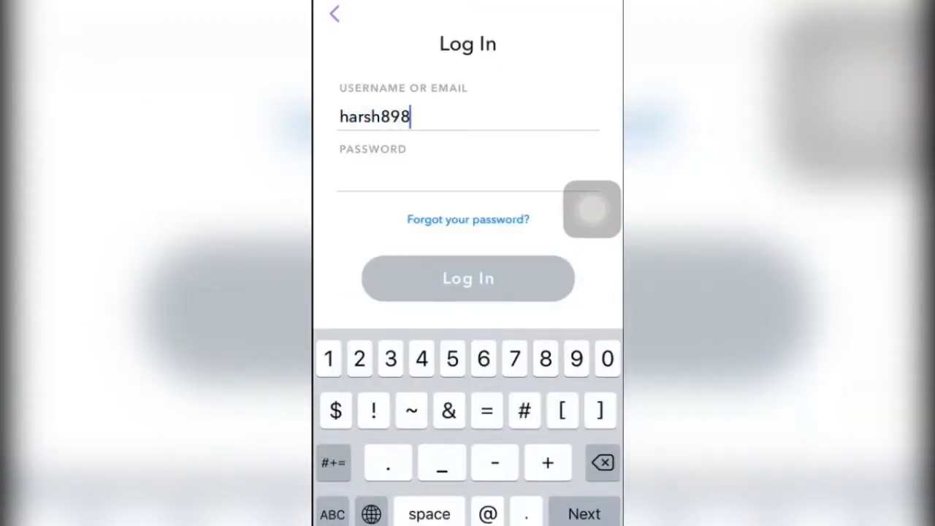
pyautogui.click(467, 219)
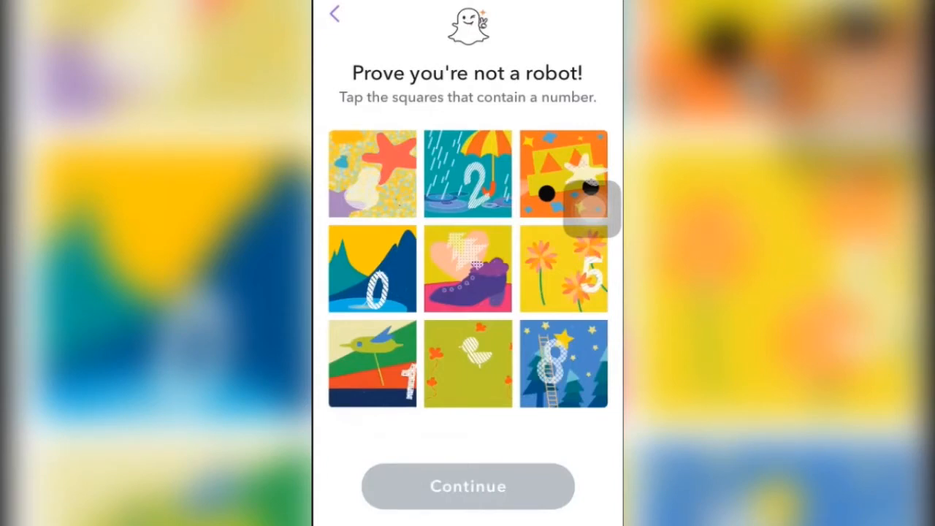
# Select the number squares (2, then 6 after the error) and continue past the robot check
pyautogui.click(467, 172)
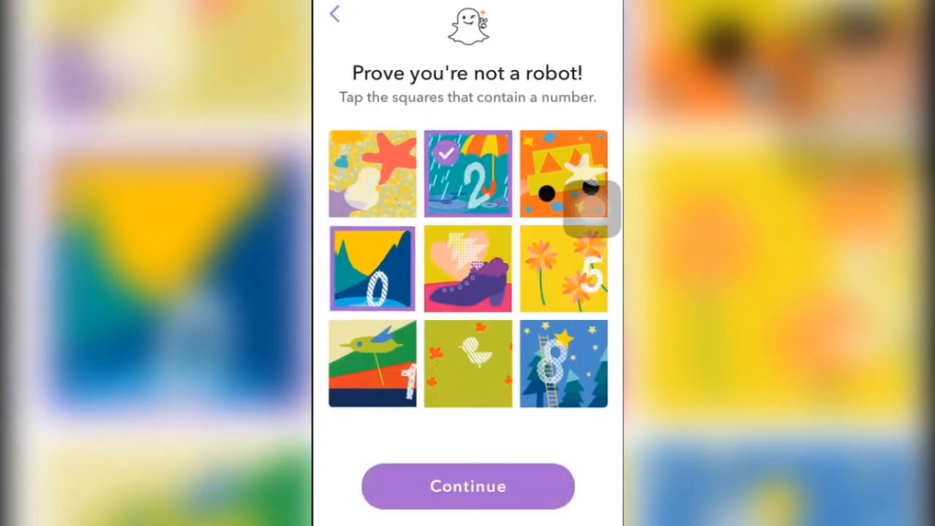
pyautogui.click(467, 485)
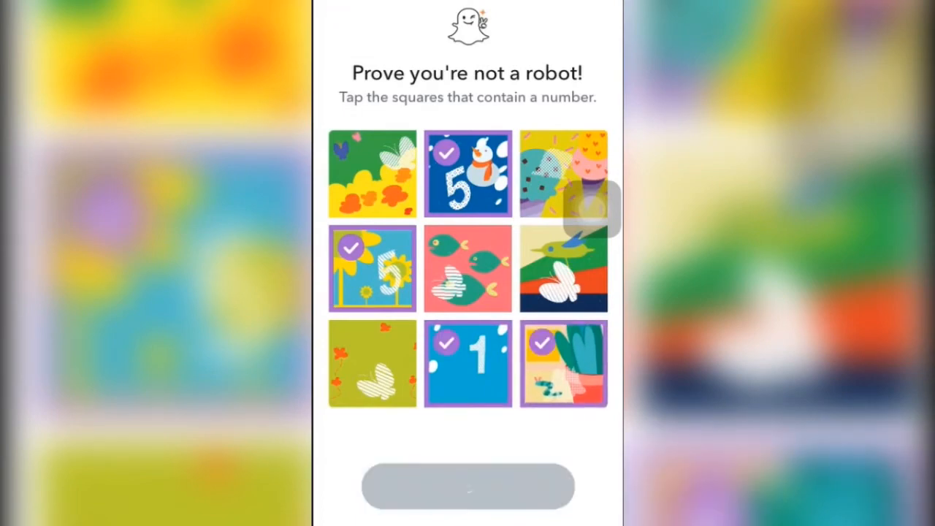
pyautogui.click(467, 487)
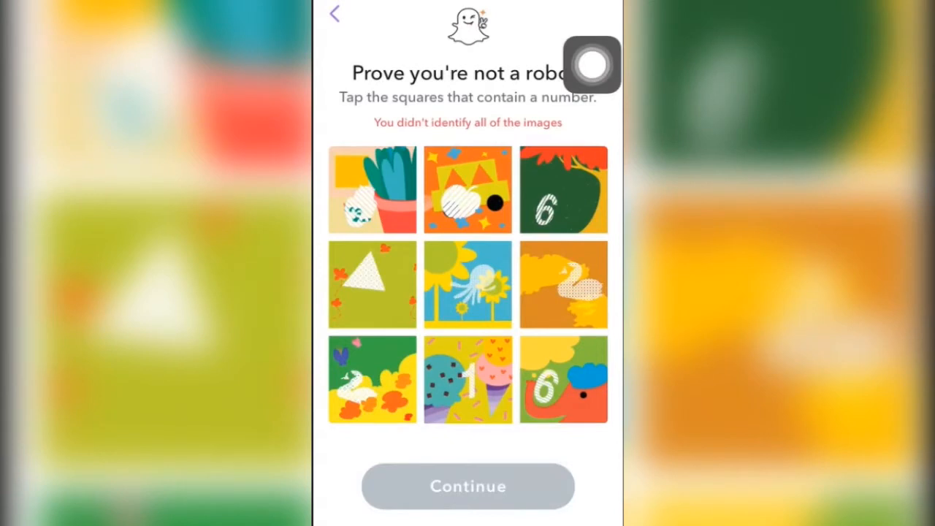
pyautogui.click(562, 190)
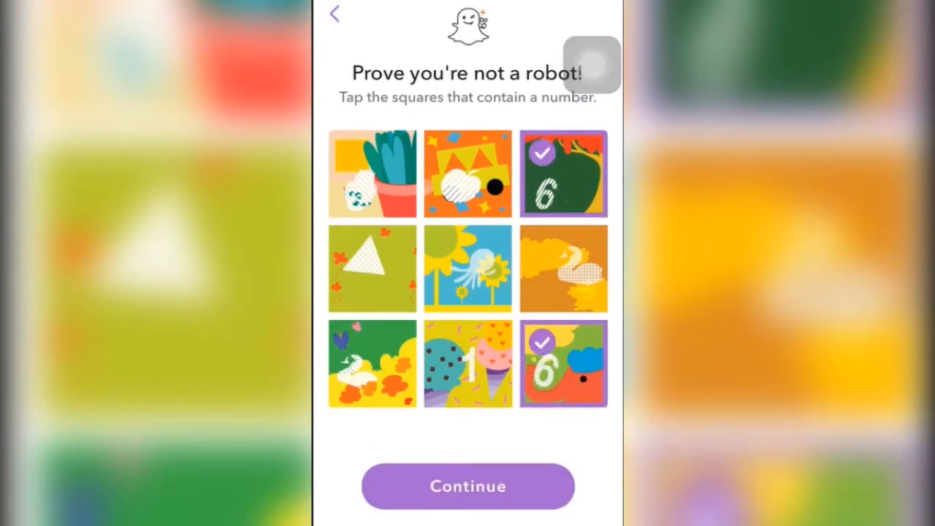
pyautogui.click(467, 485)
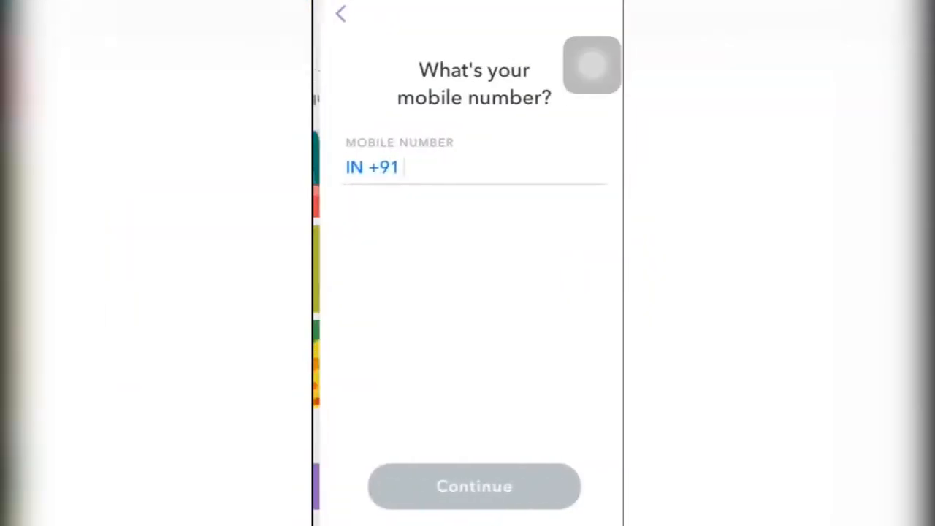
# Back out of the mobile number prompt, enter the password and log in to the chat list
pyautogui.click(473, 167)
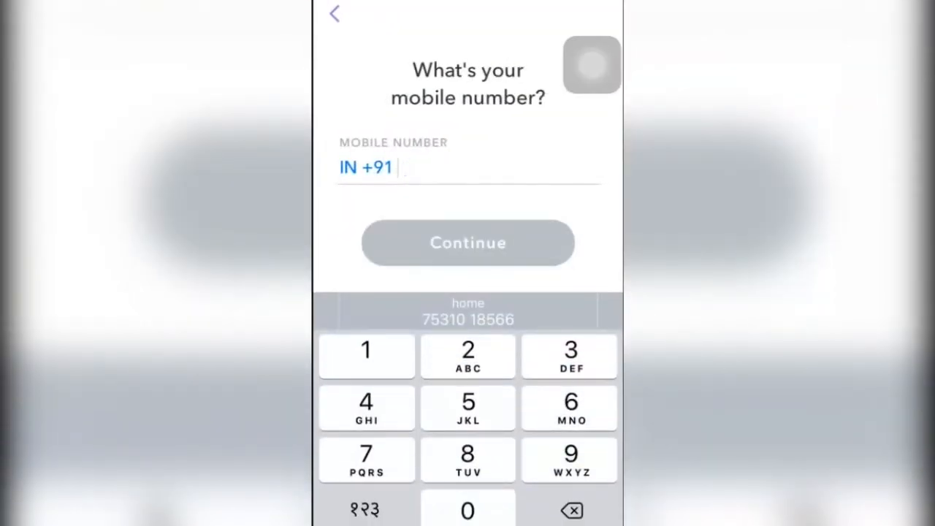
pyautogui.click(468, 243)
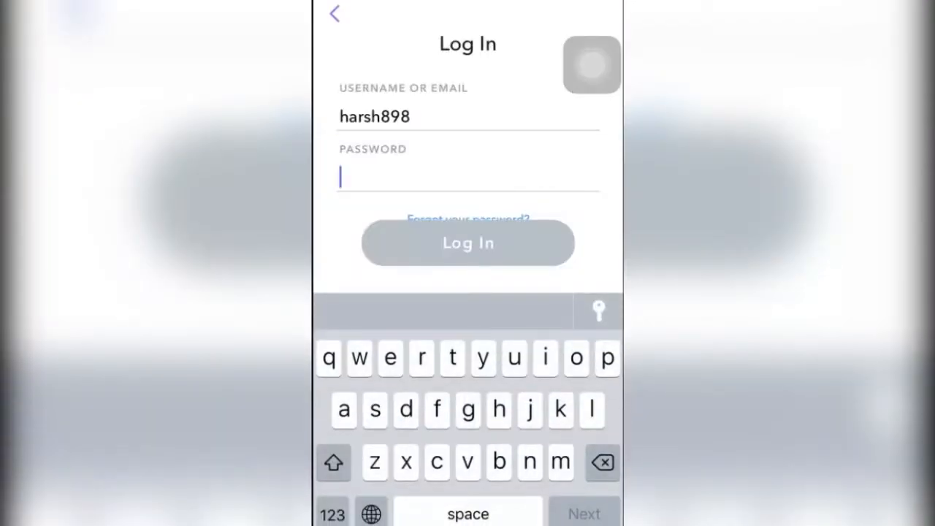
pyautogui.click(467, 242)
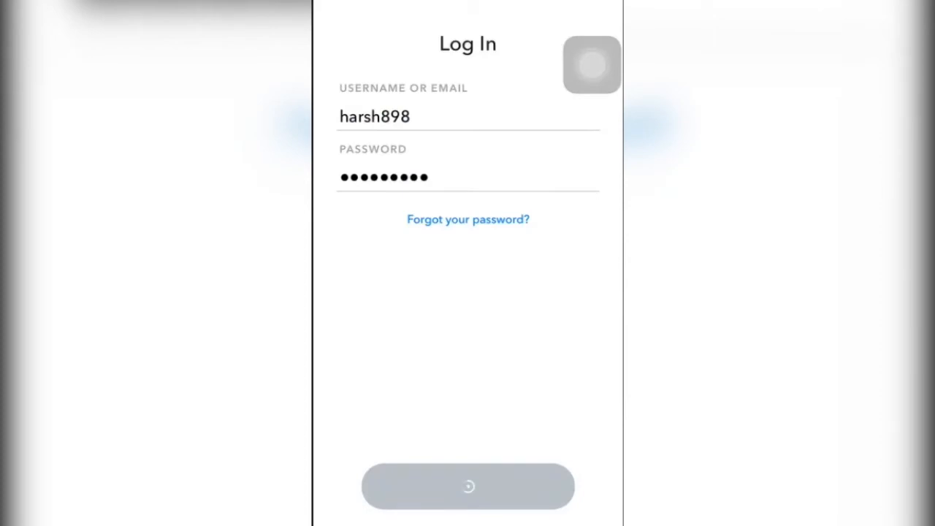
pyautogui.click(468, 485)
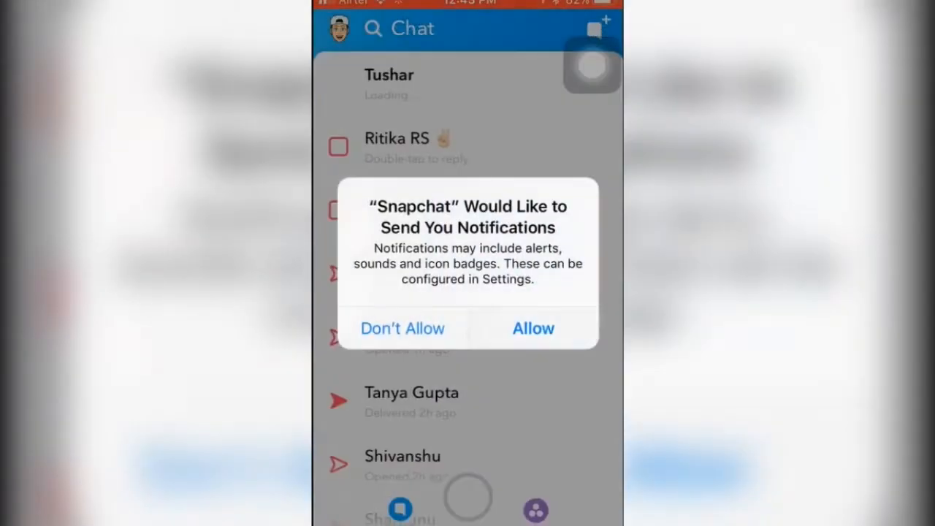
# Dismiss the notifications alert and scroll up and down through friends' Stories
pyautogui.click(534, 328)
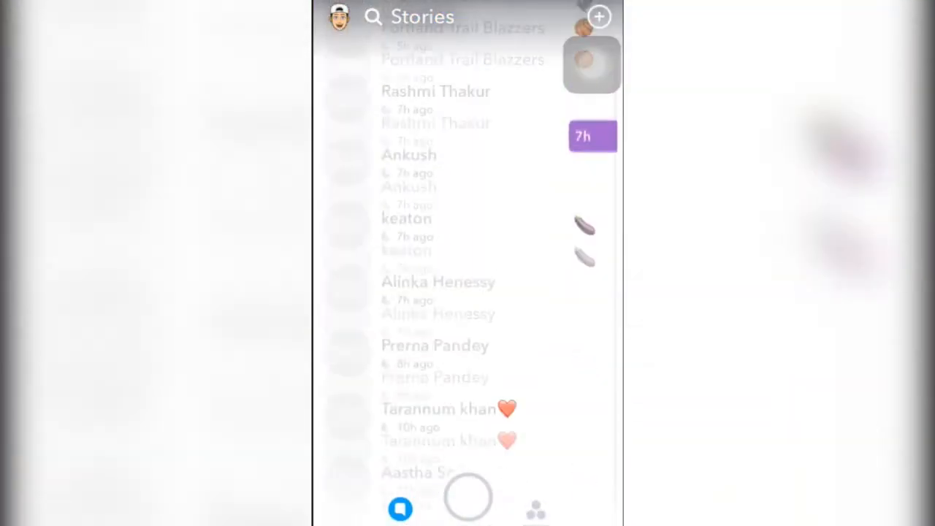
pyautogui.scroll(-3)
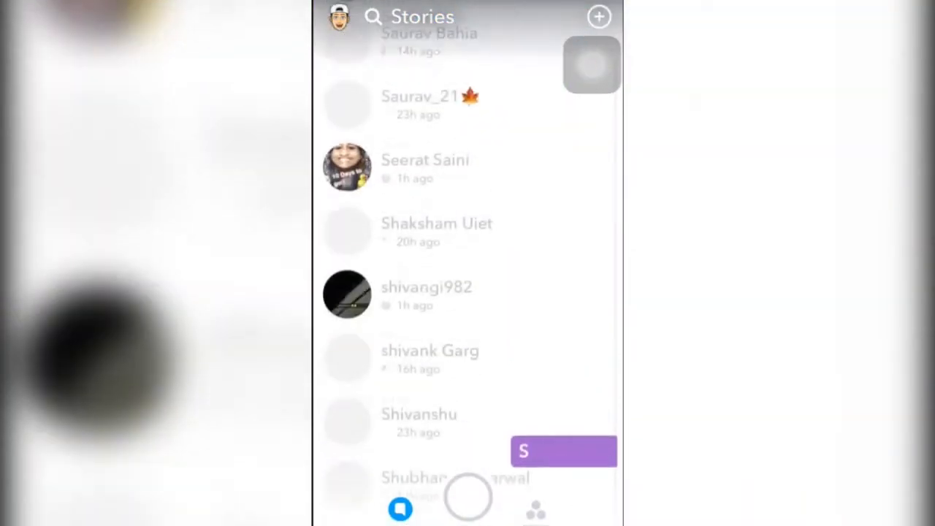
pyautogui.scroll(3)
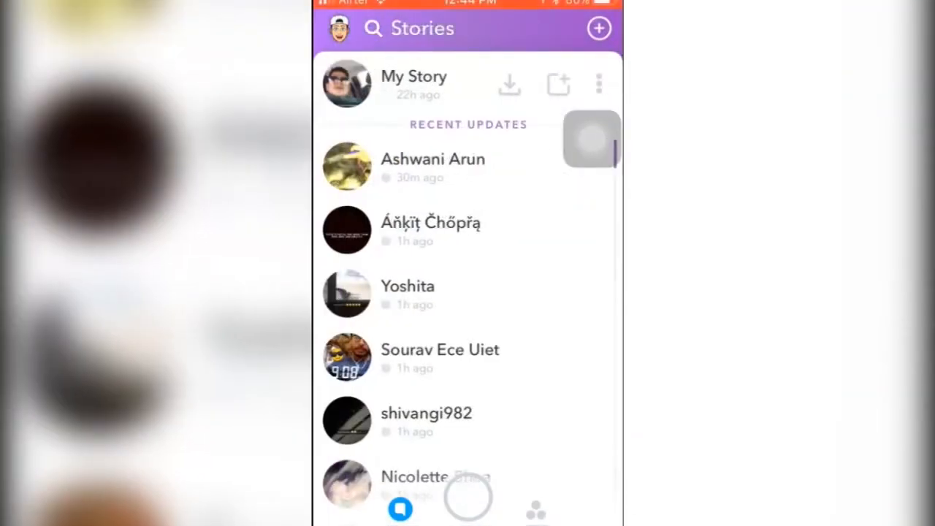
pyautogui.scroll(-3)
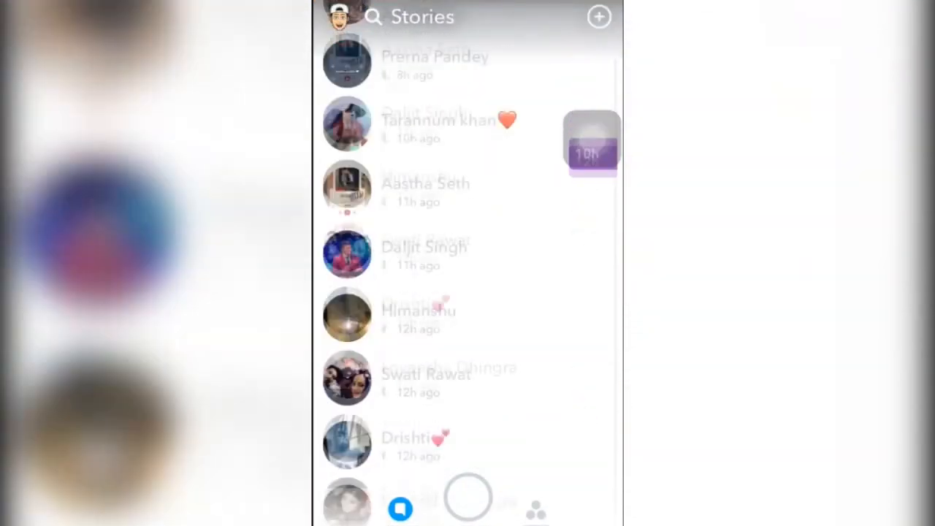